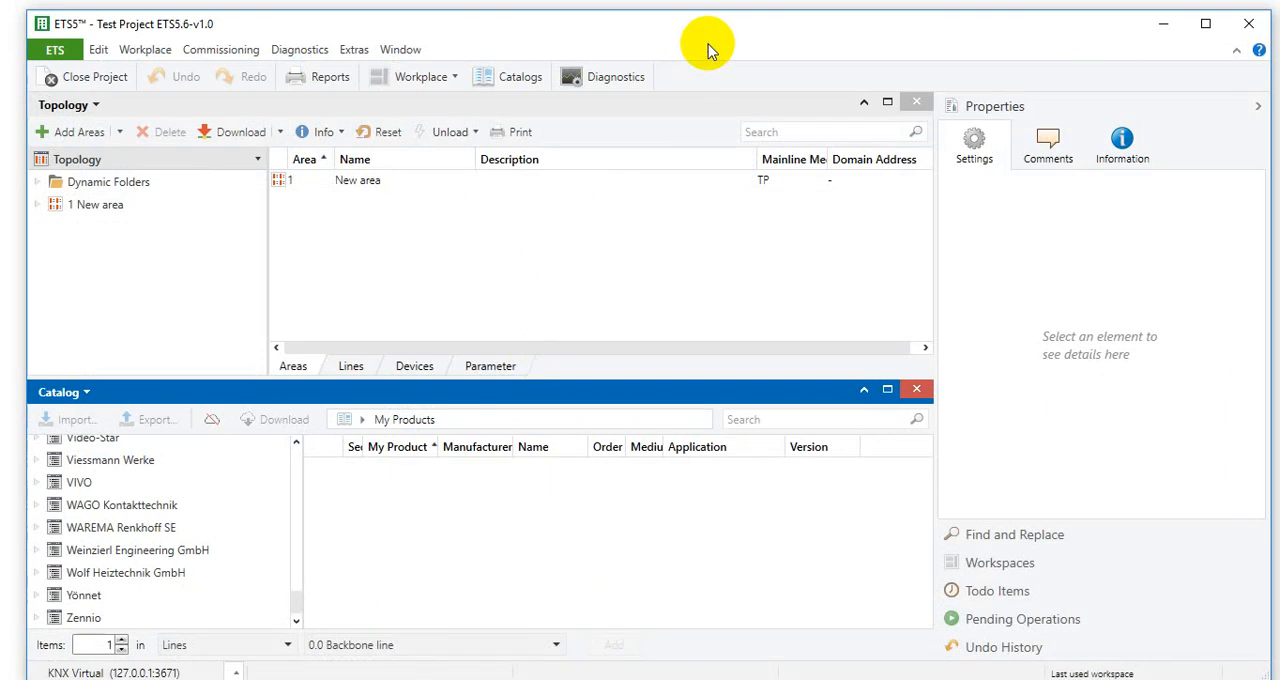
pyautogui.moveTo(518, 400)
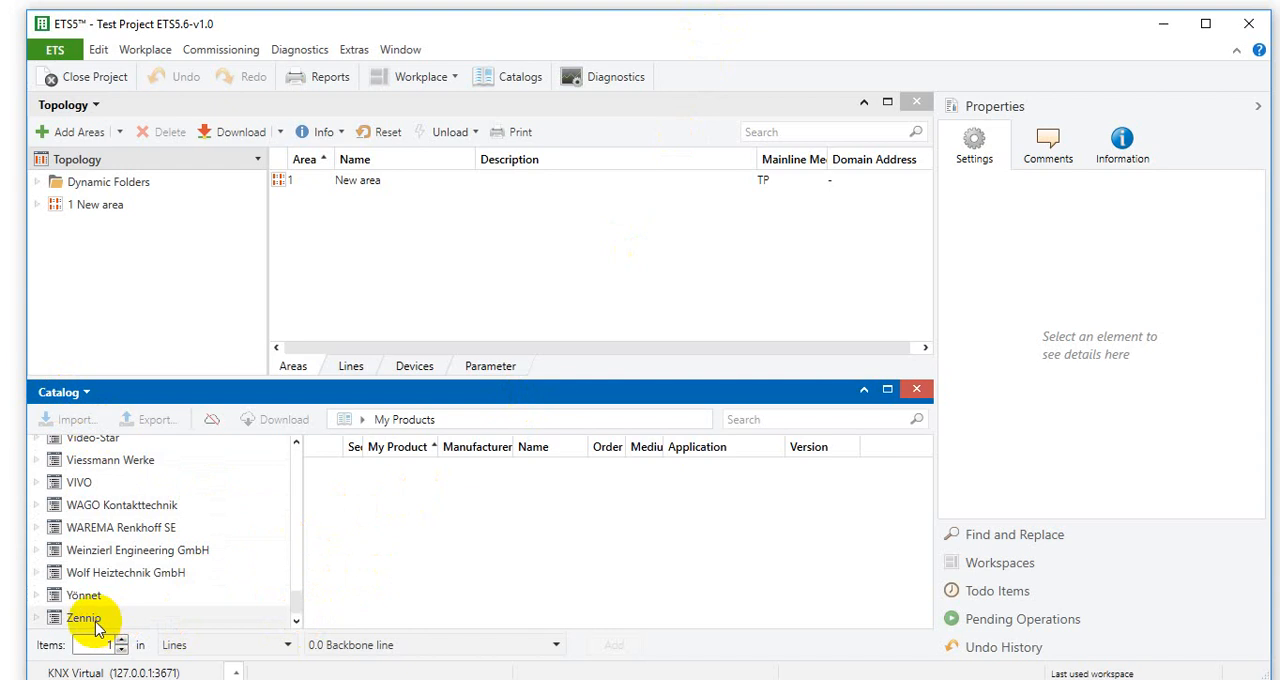
# Show Zennio's catalog products and display the MINiBOX 25 details and picture
pyautogui.click(84, 617)
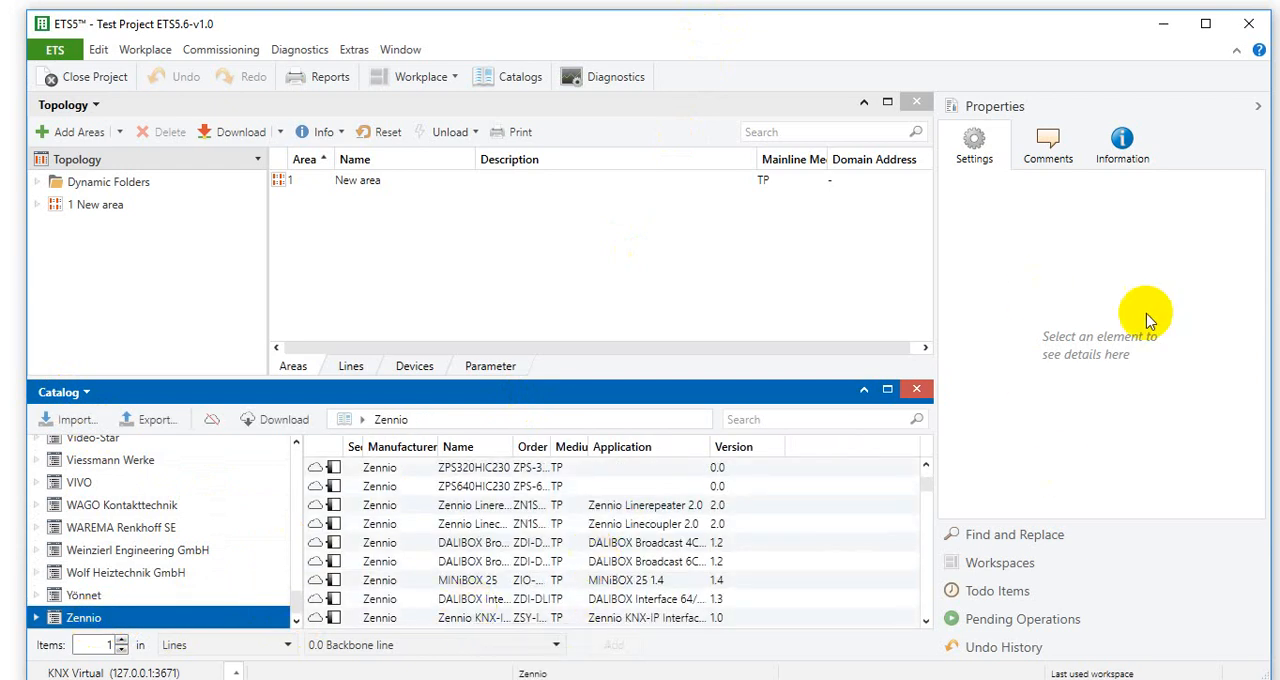
pyautogui.moveTo(617, 515)
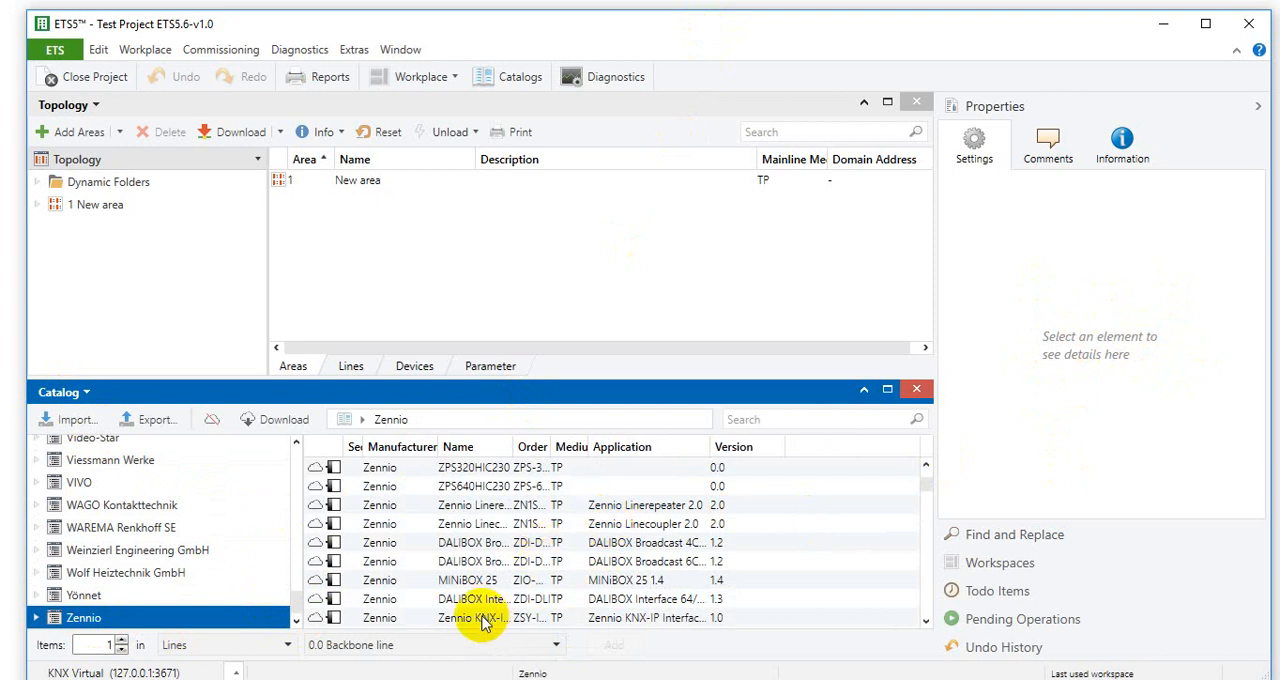
pyautogui.moveTo(478, 580)
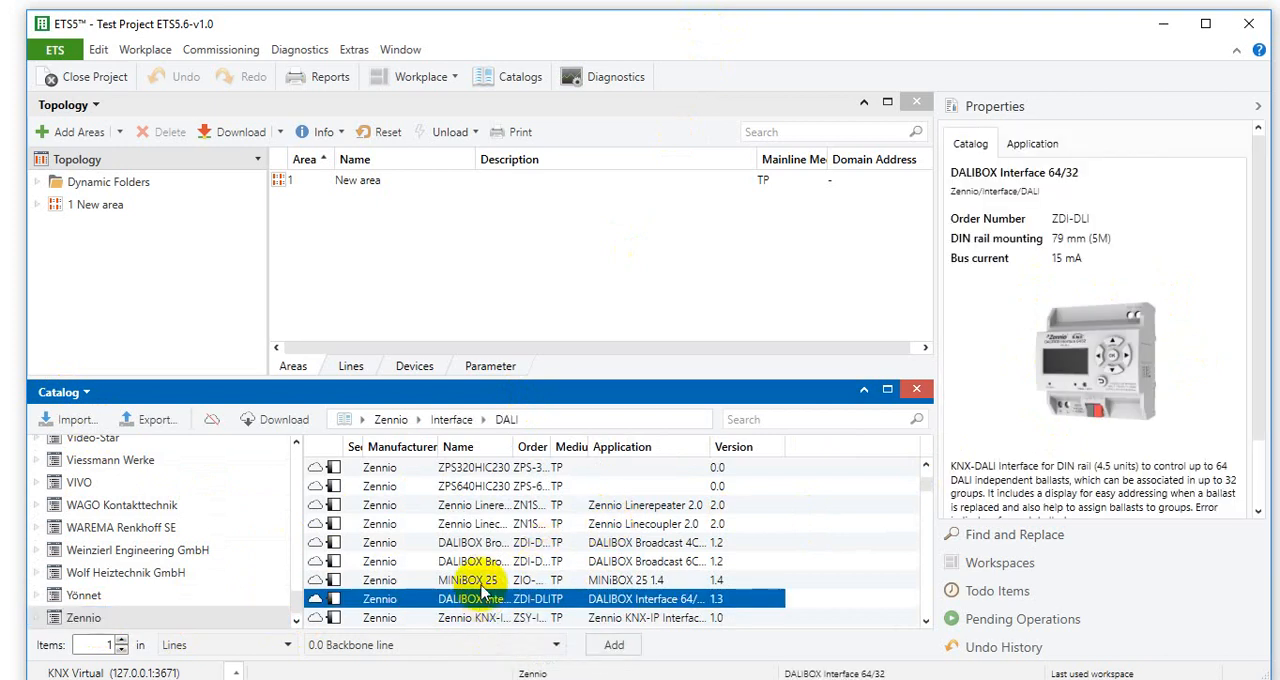
pyautogui.click(467, 580)
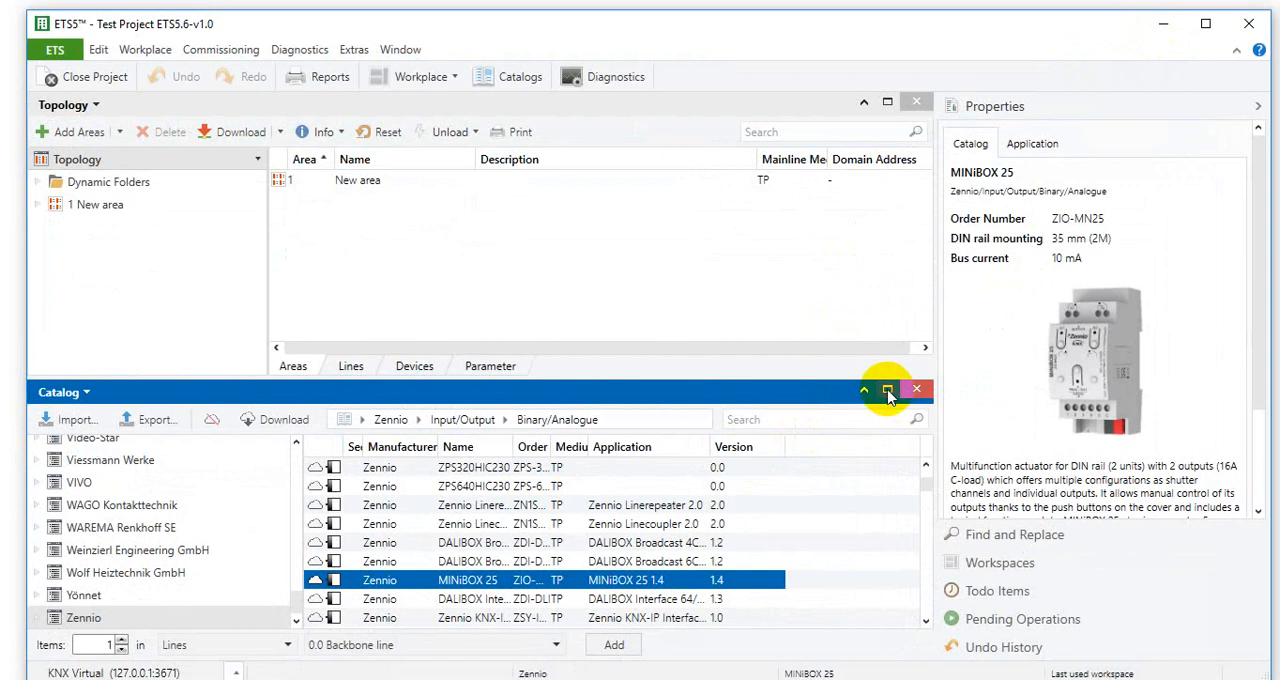
# Maximize the Catalog panel into its own tab beside Topology
pyautogui.click(886, 390)
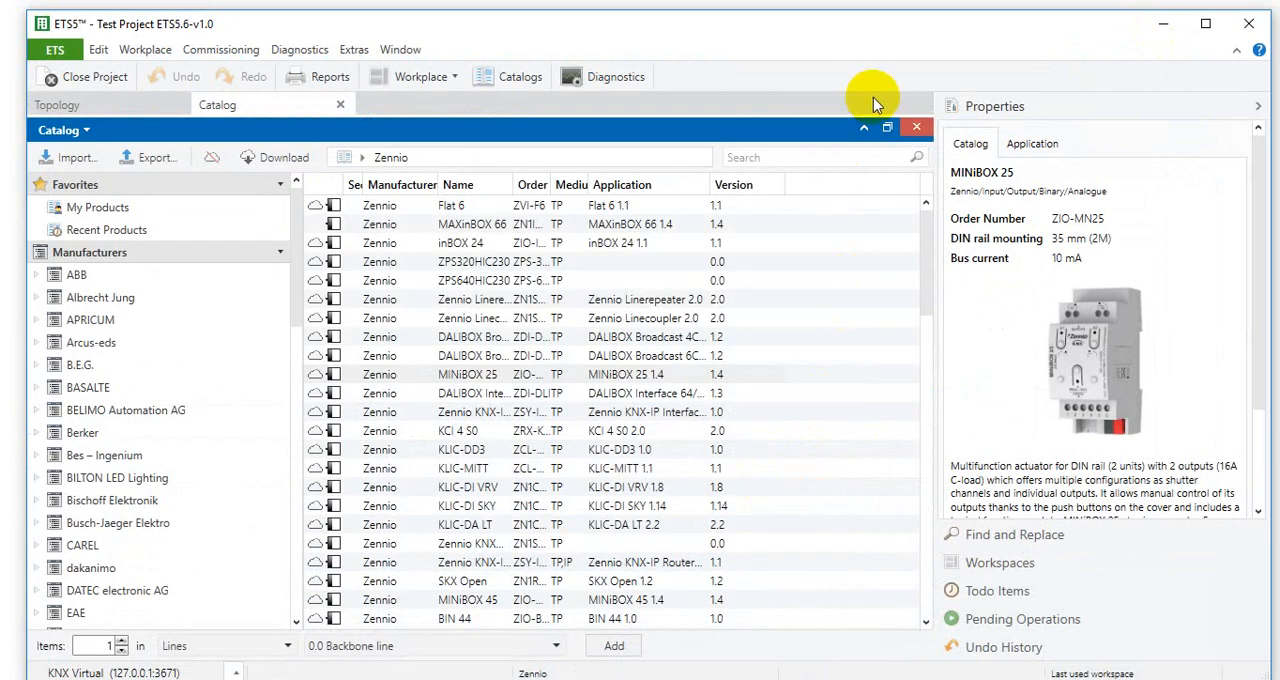
pyautogui.moveTo(285, 110)
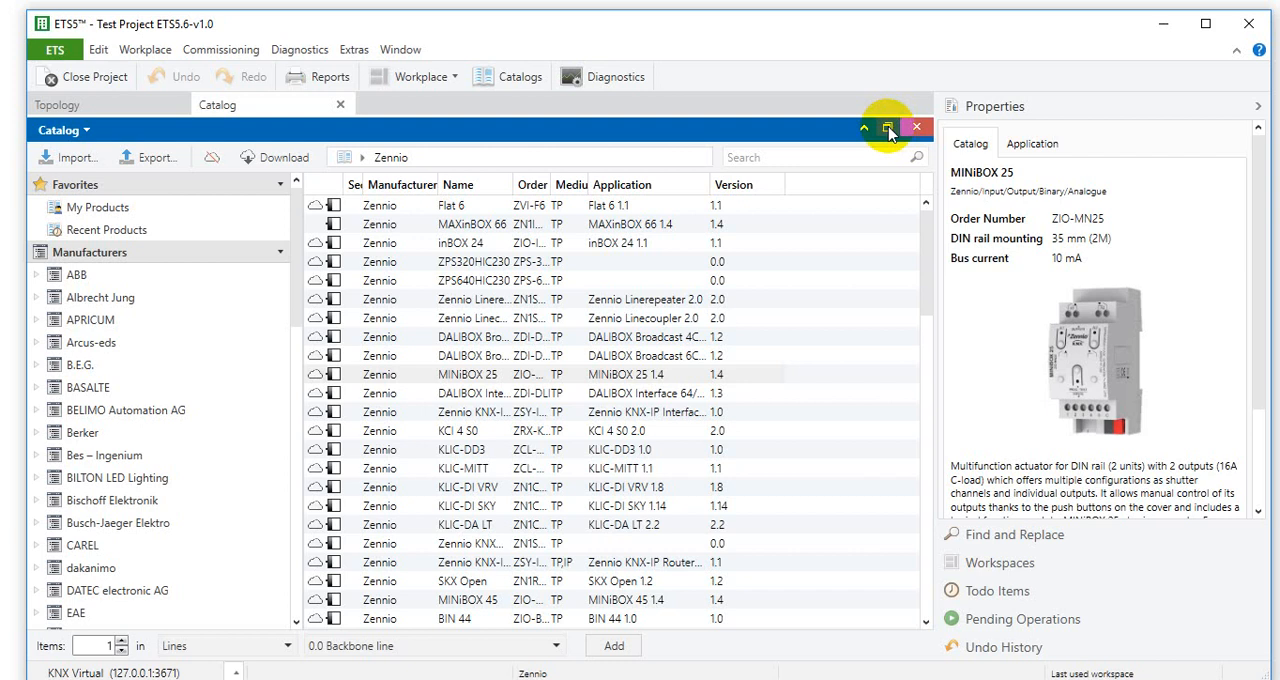
pyautogui.click(887, 127)
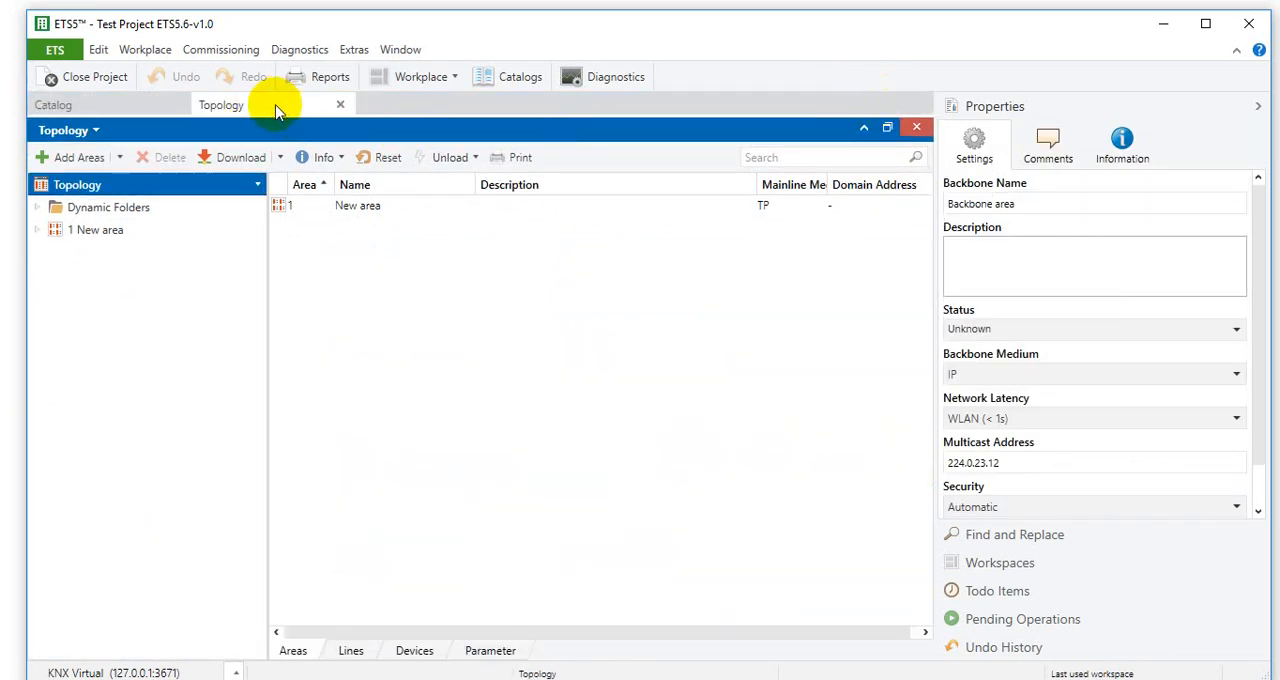
# Switch between the Catalog and Topology tabs to dock Catalog above Topology
pyautogui.click(53, 104)
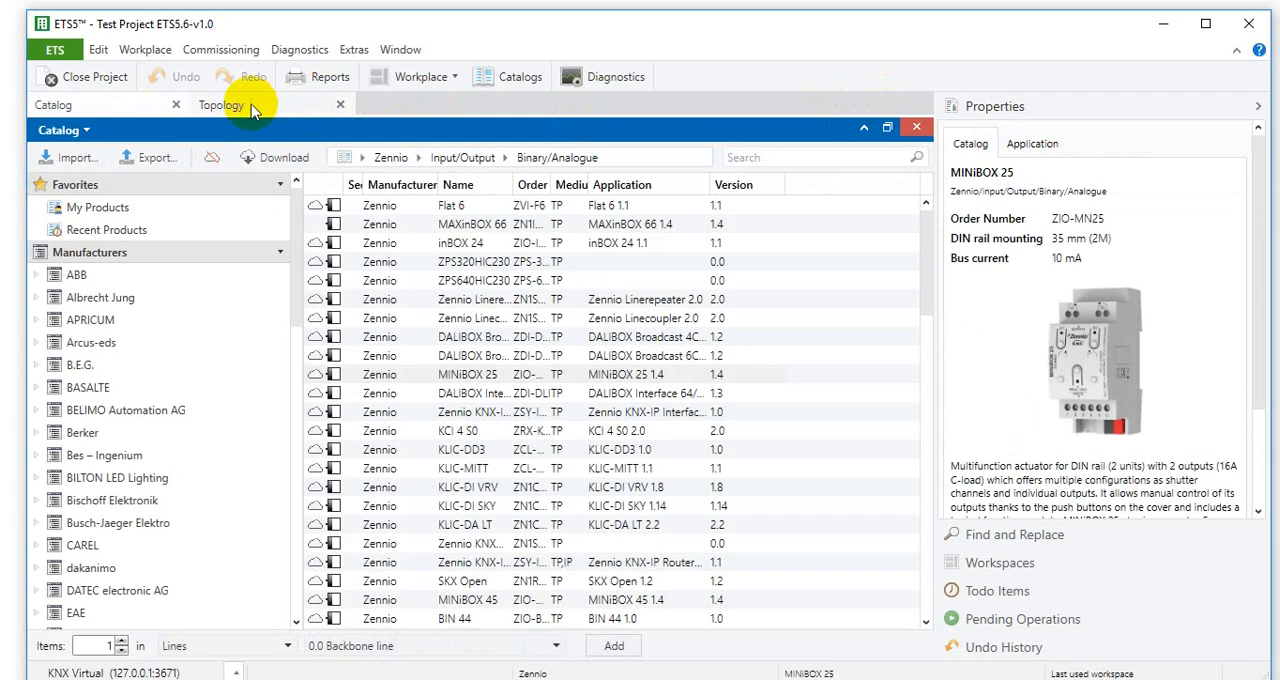
pyautogui.click(221, 104)
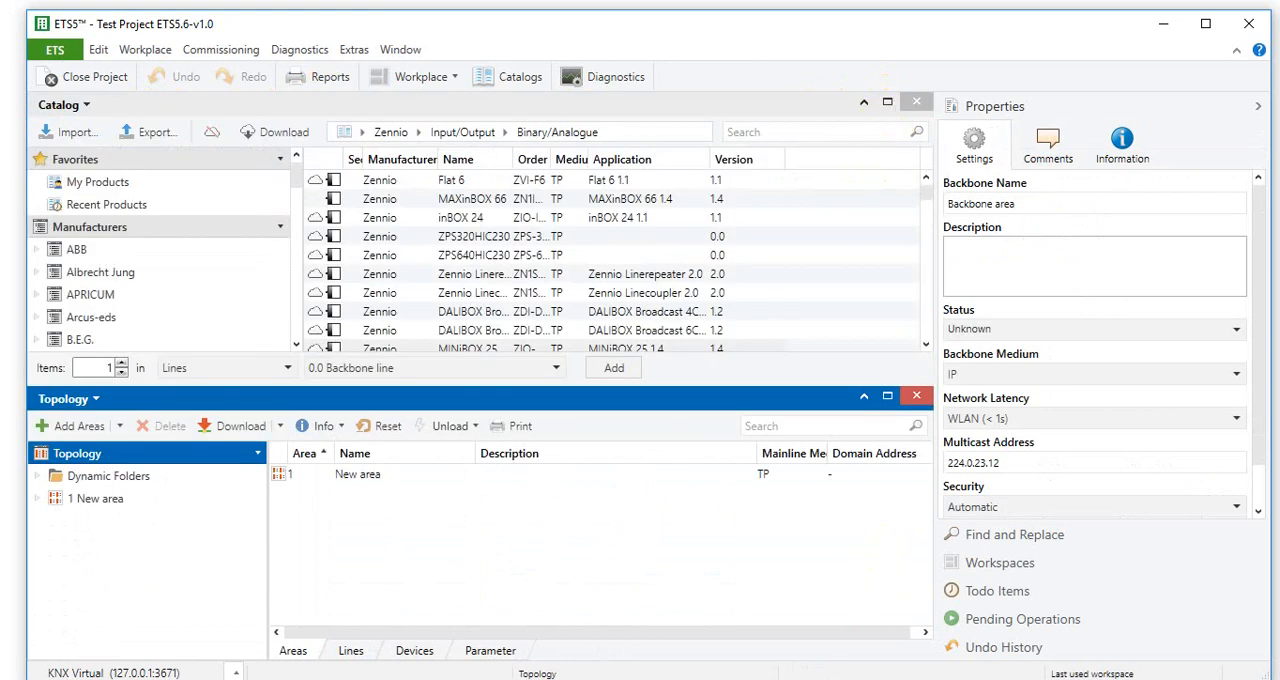
pyautogui.moveTo(1162, 23)
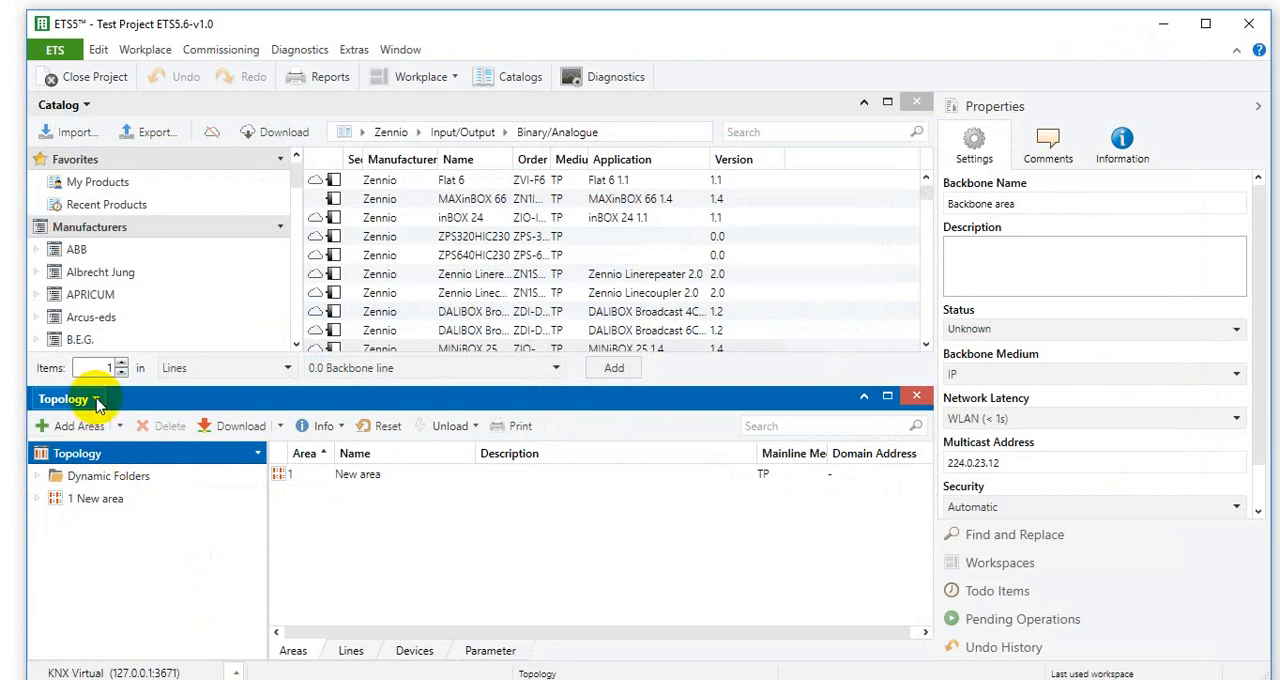
# Switch the lower panel from Topology to the Diagnostics view
pyautogui.click(96, 398)
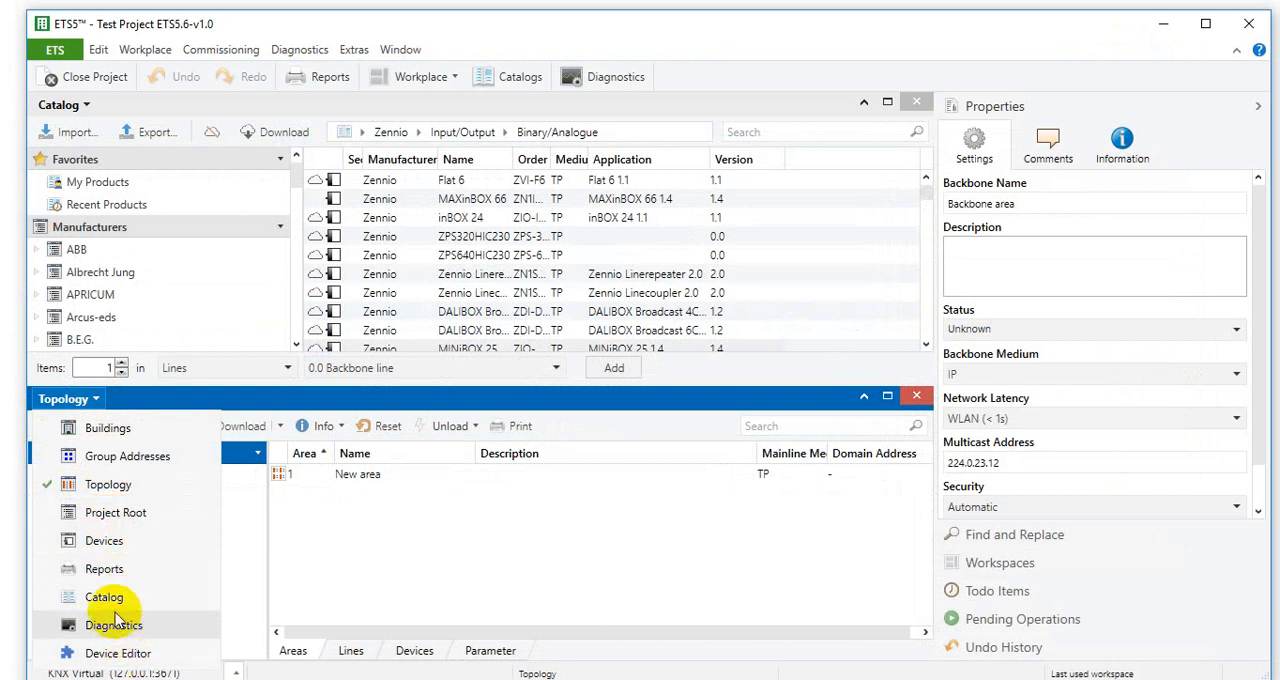
pyautogui.moveTo(114, 625)
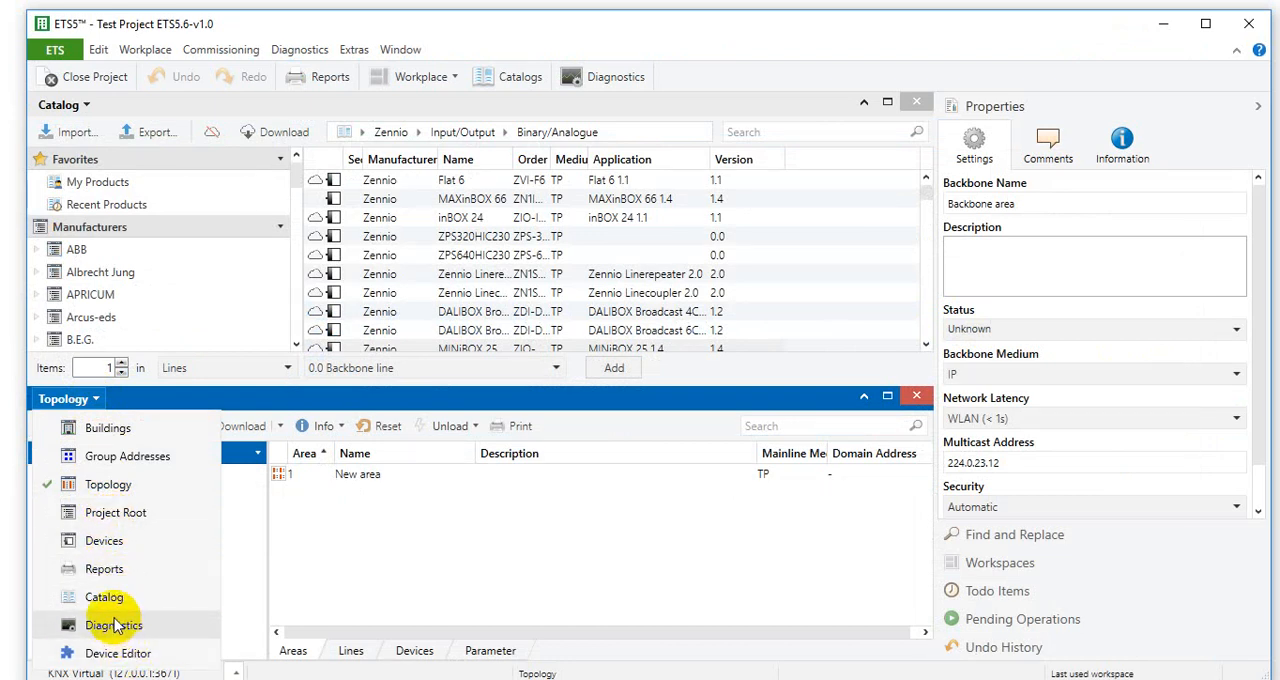
pyautogui.click(114, 624)
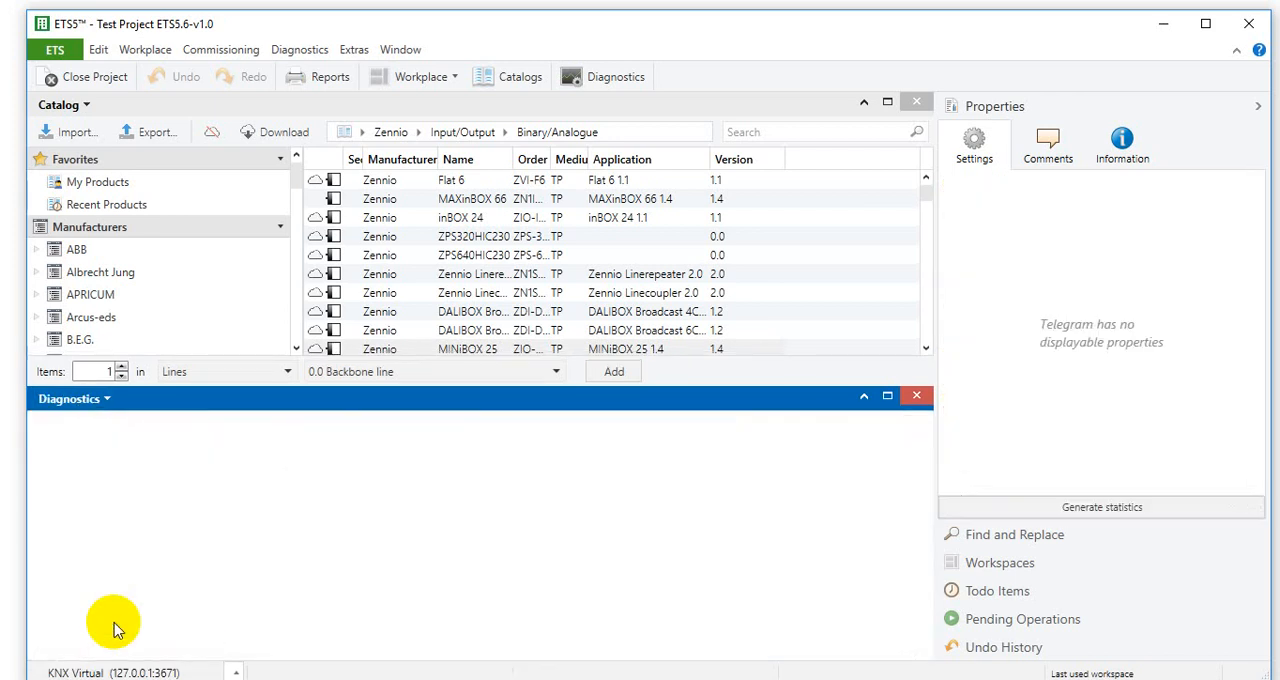